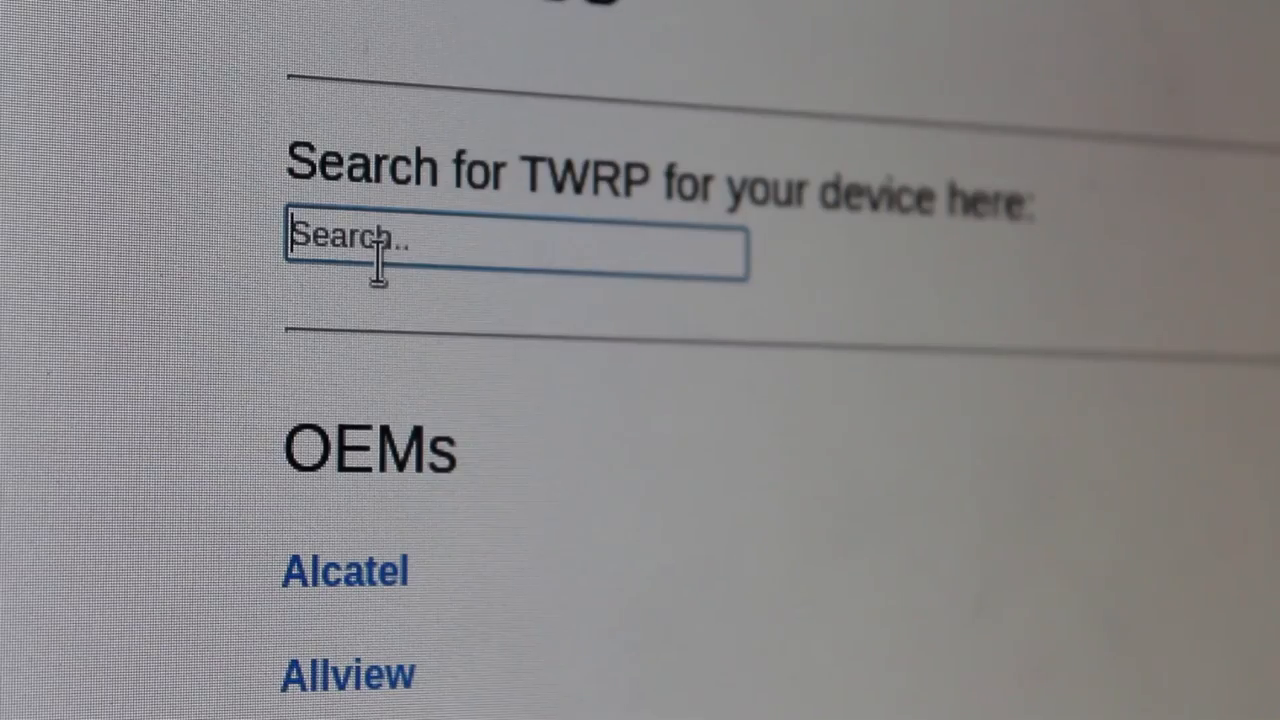
Search the TWRP device list for 'moto' and 'harp' to find the Moto G Play 2016 (harpia)
text(moto)
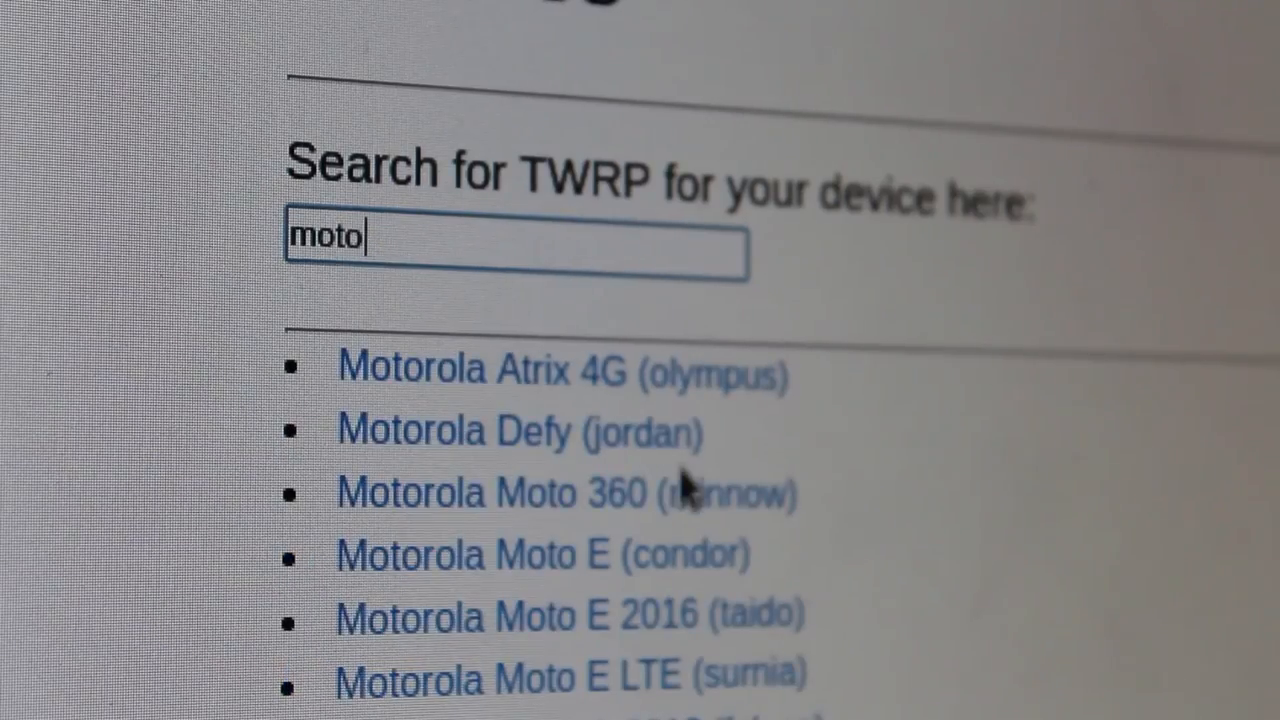
scroll(down, 3)
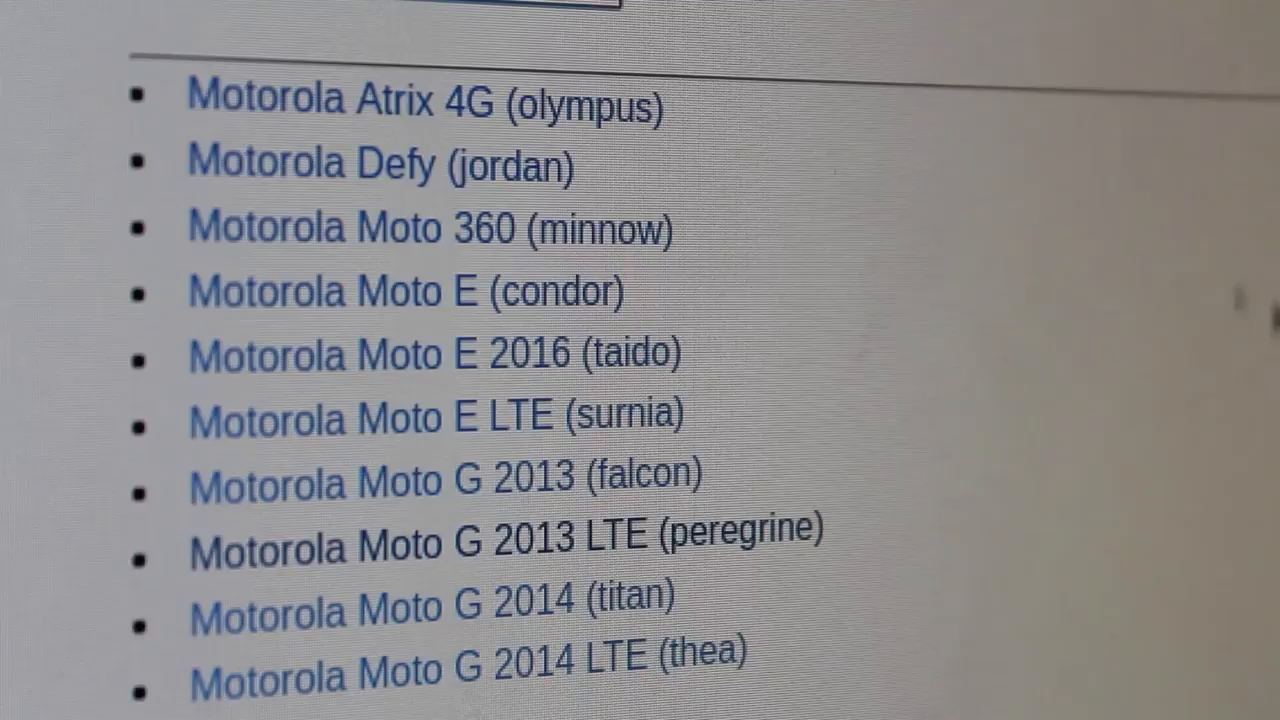
mouse_move(690, 680)
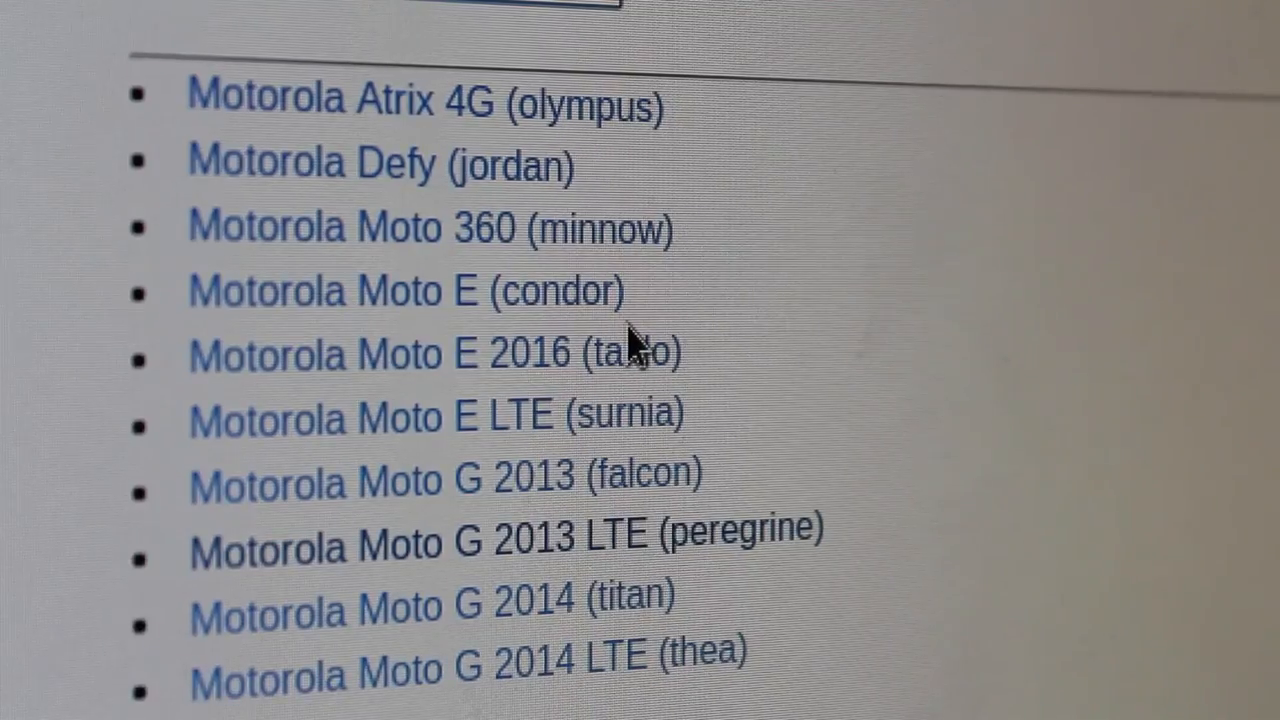
text(ha)
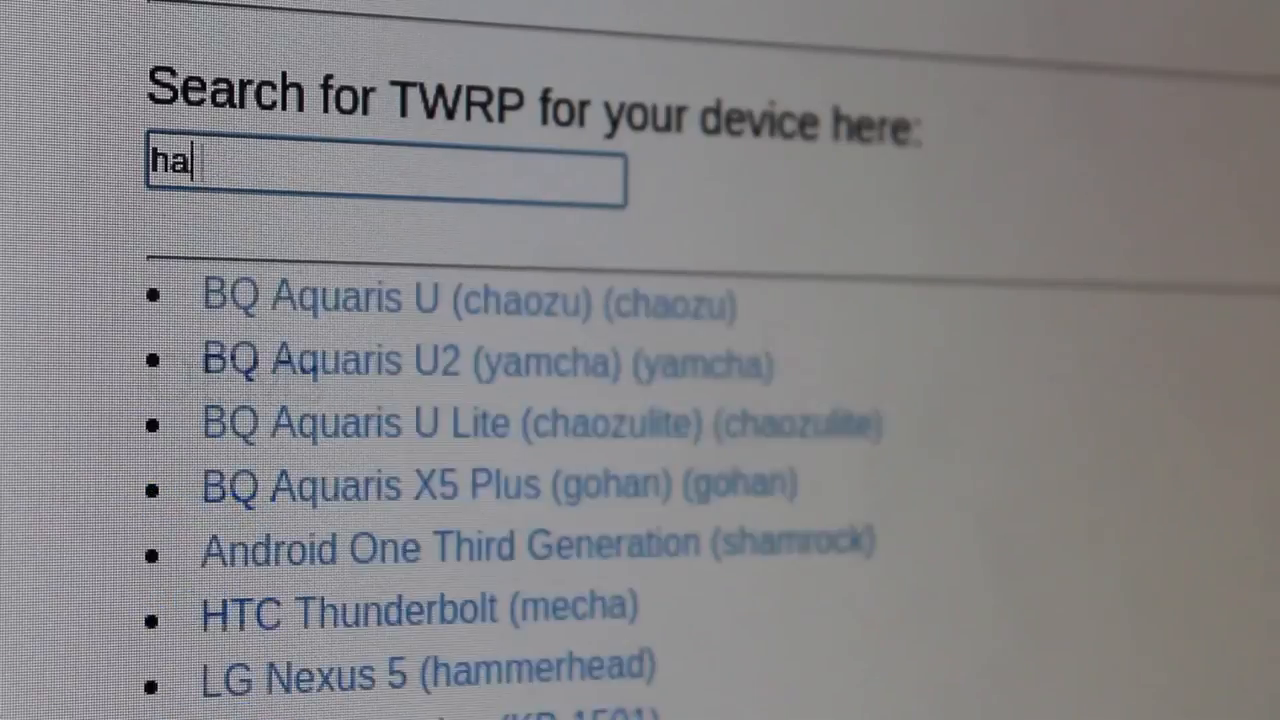
text(rp)
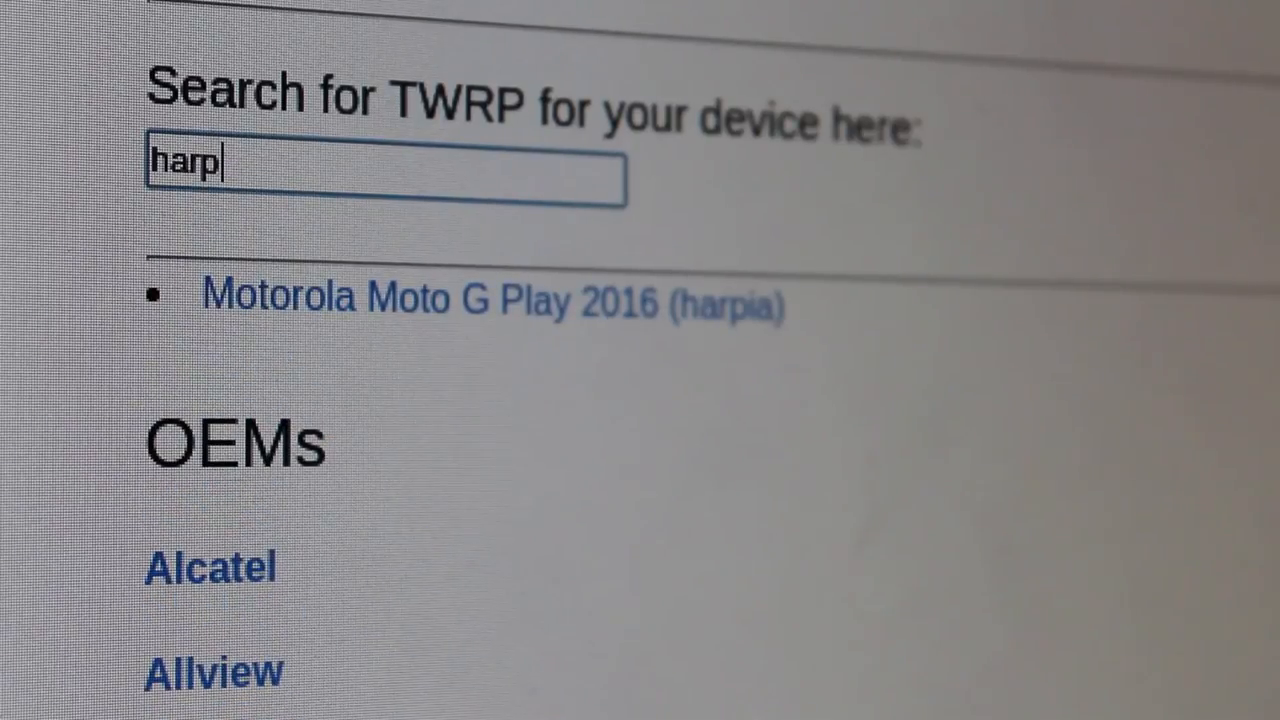
text(moto)
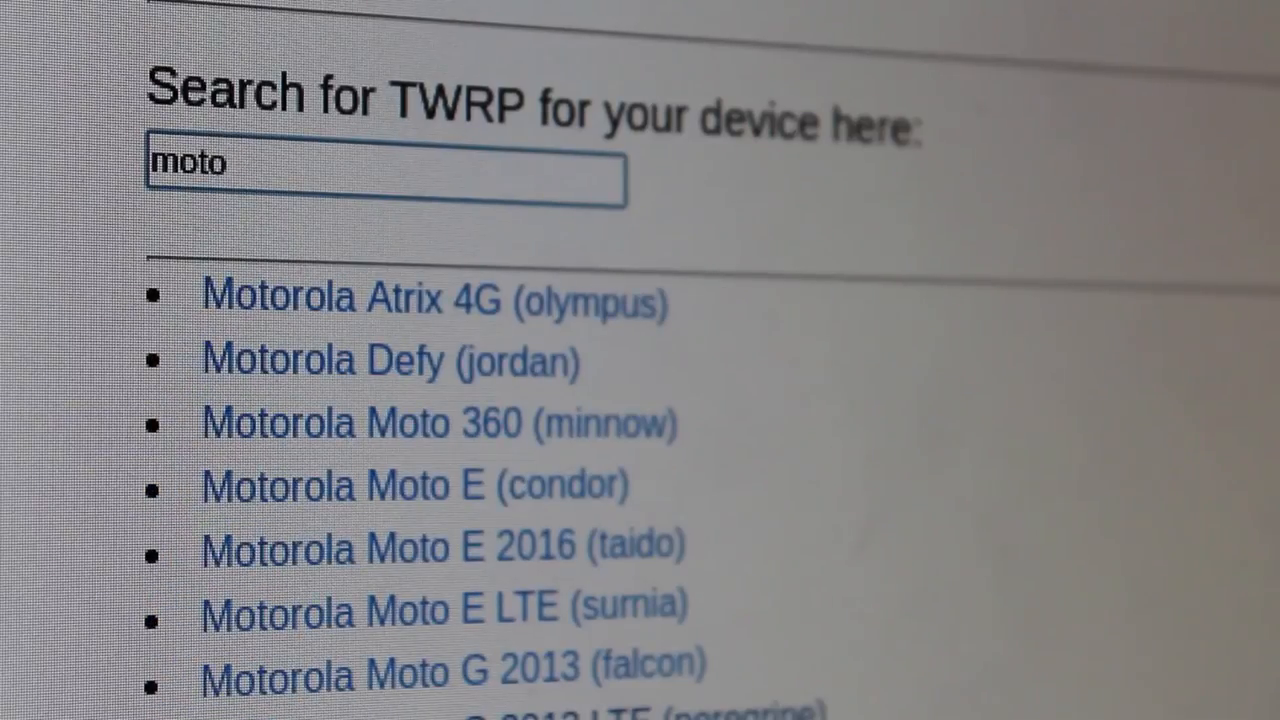
text(har)
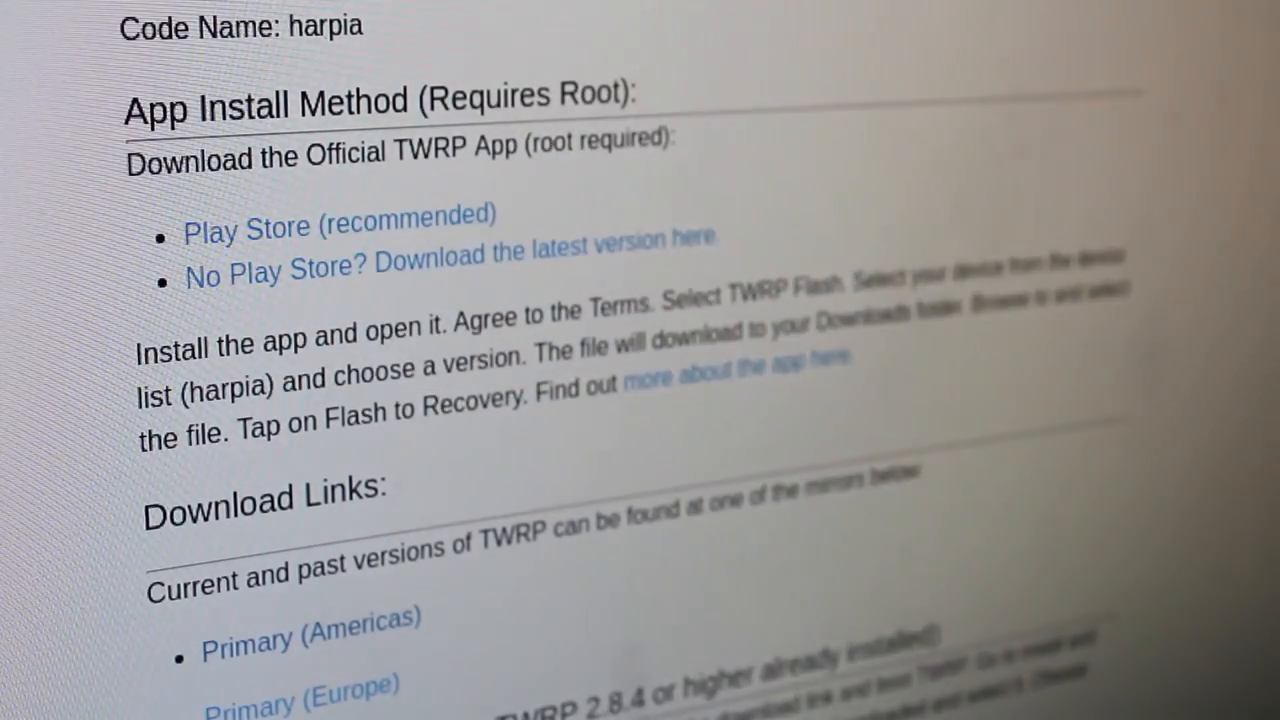
mouse_move(635, 130)
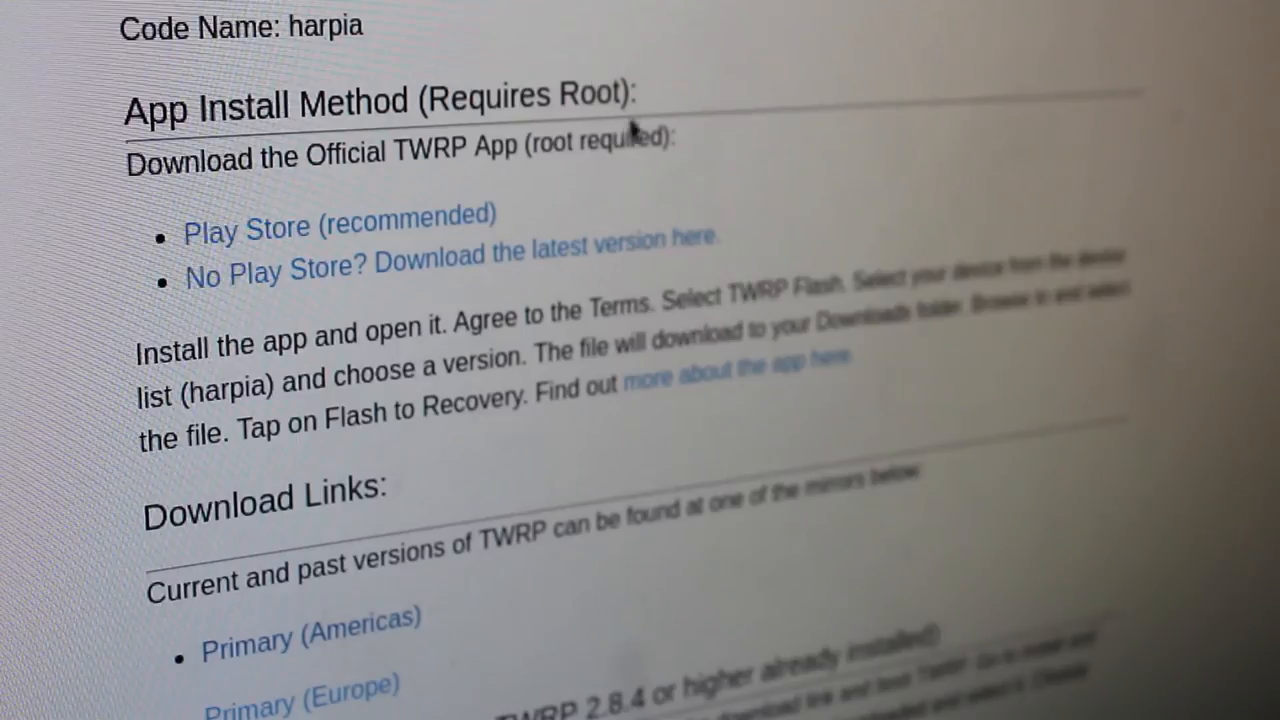
Follow the Primary (Americas) download mirror from the harpia page's Download Links
scroll(down, 3)
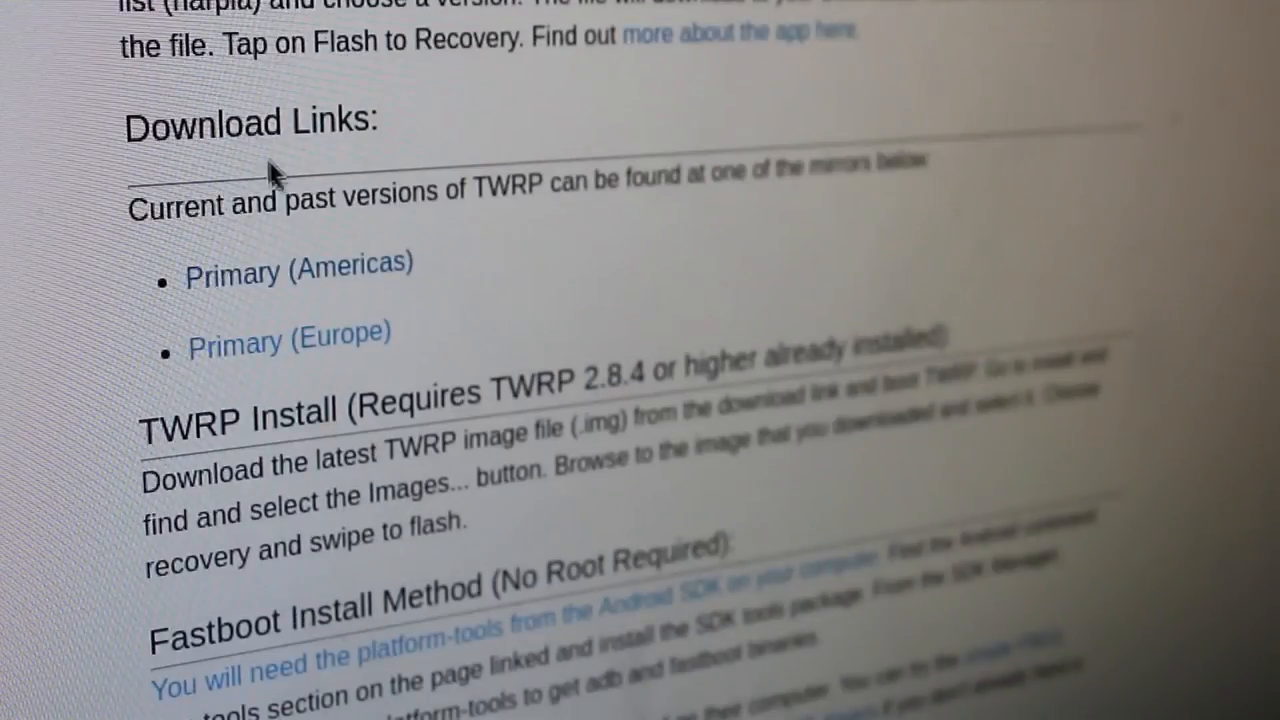
mouse_move(210, 318)
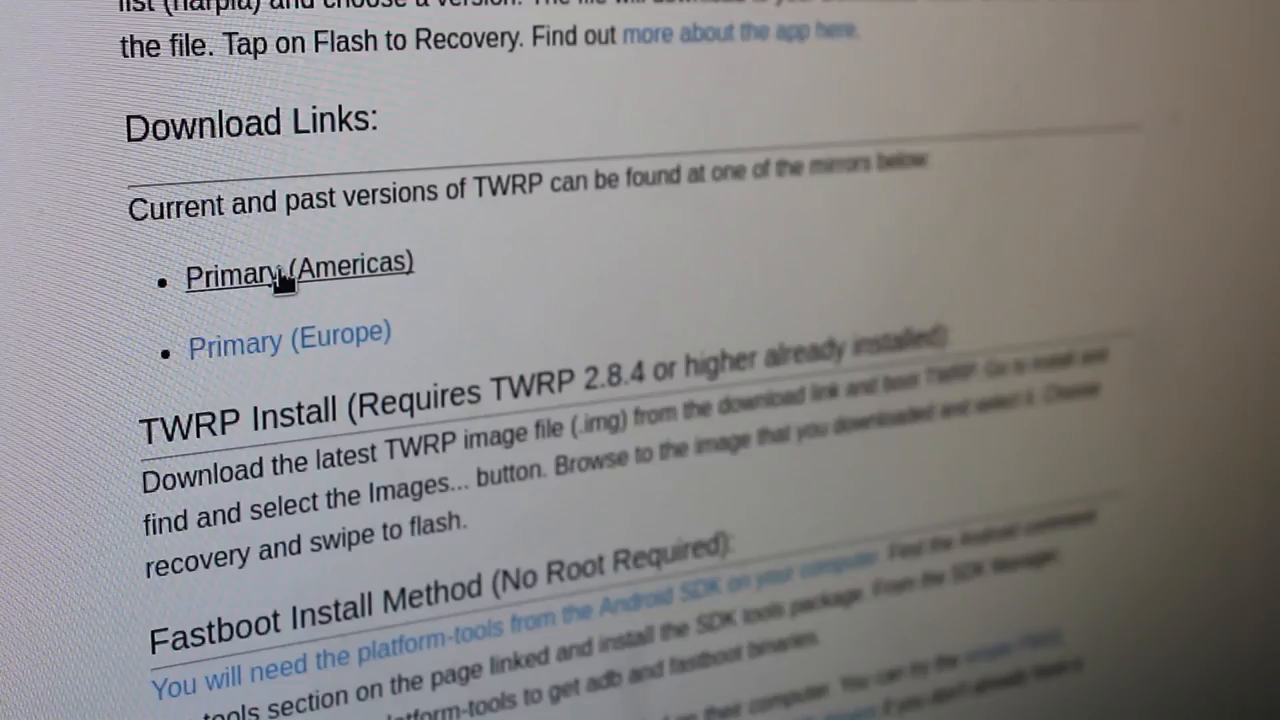
click(296, 265)
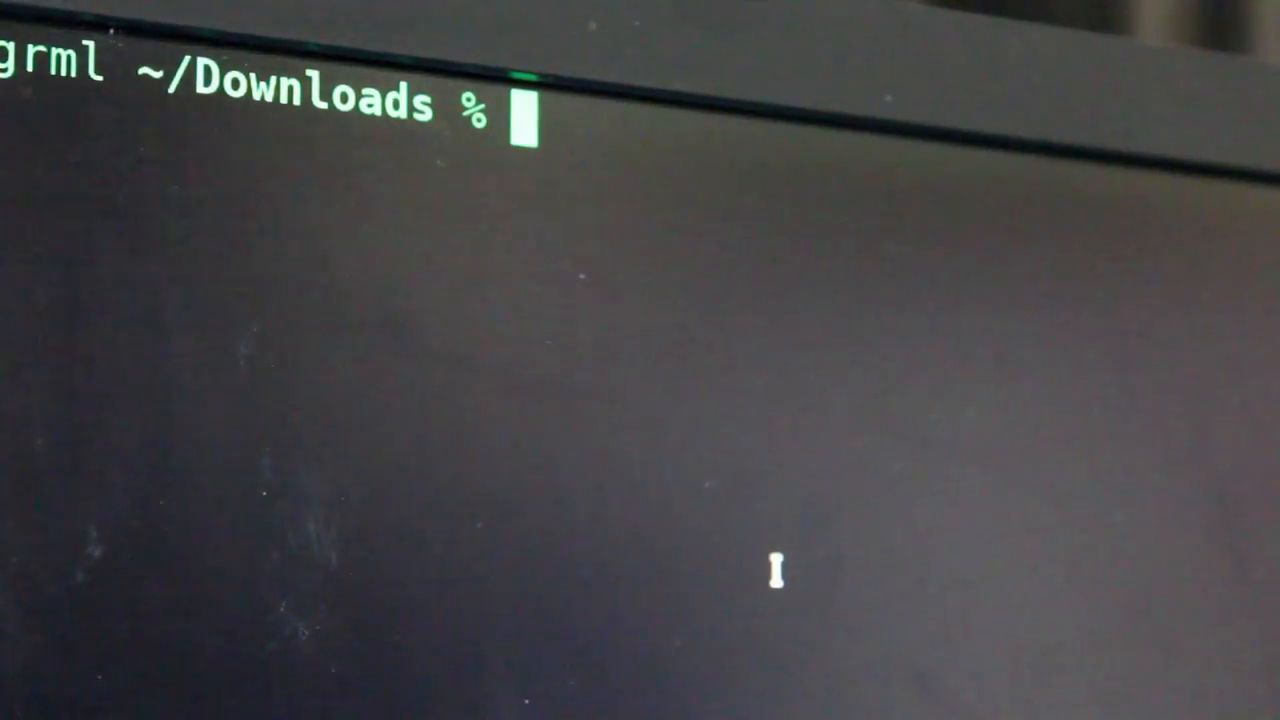
Run 'sudo fastboot devices' in ~/Downloads, then start typing another 'sudo fastboot' command
text(sudo)
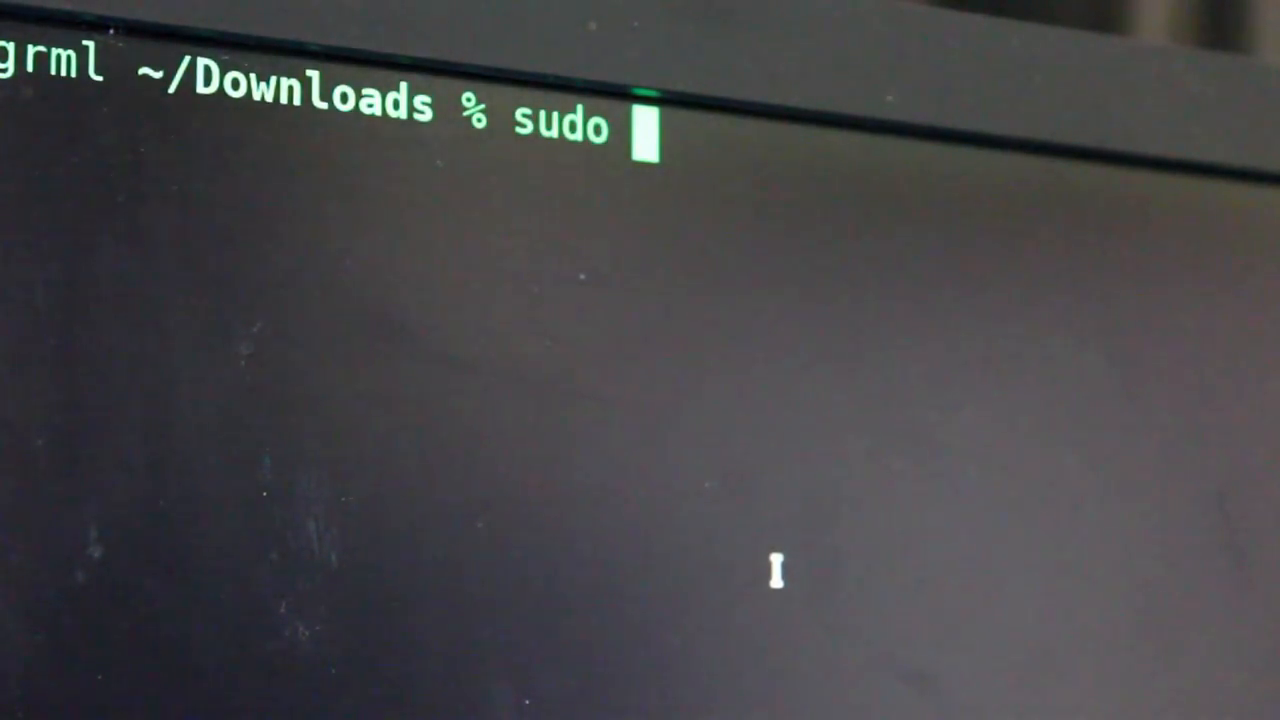
text(fastbo)
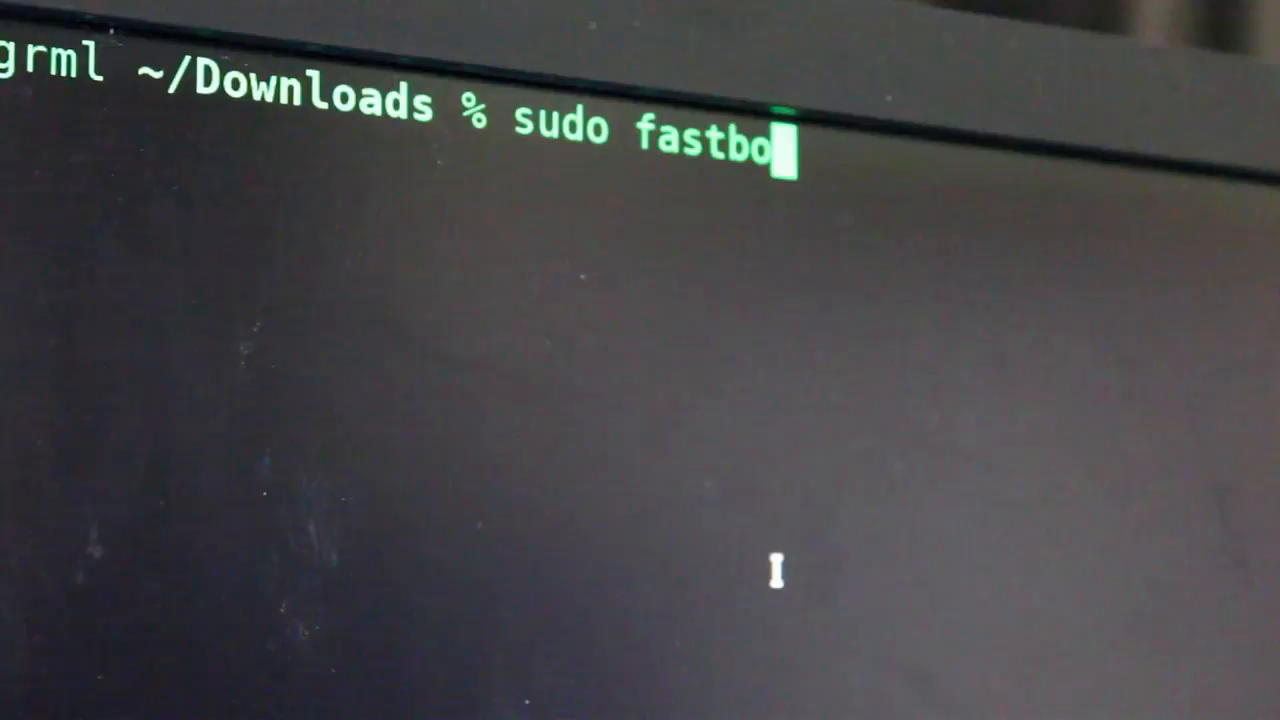
text(ot)
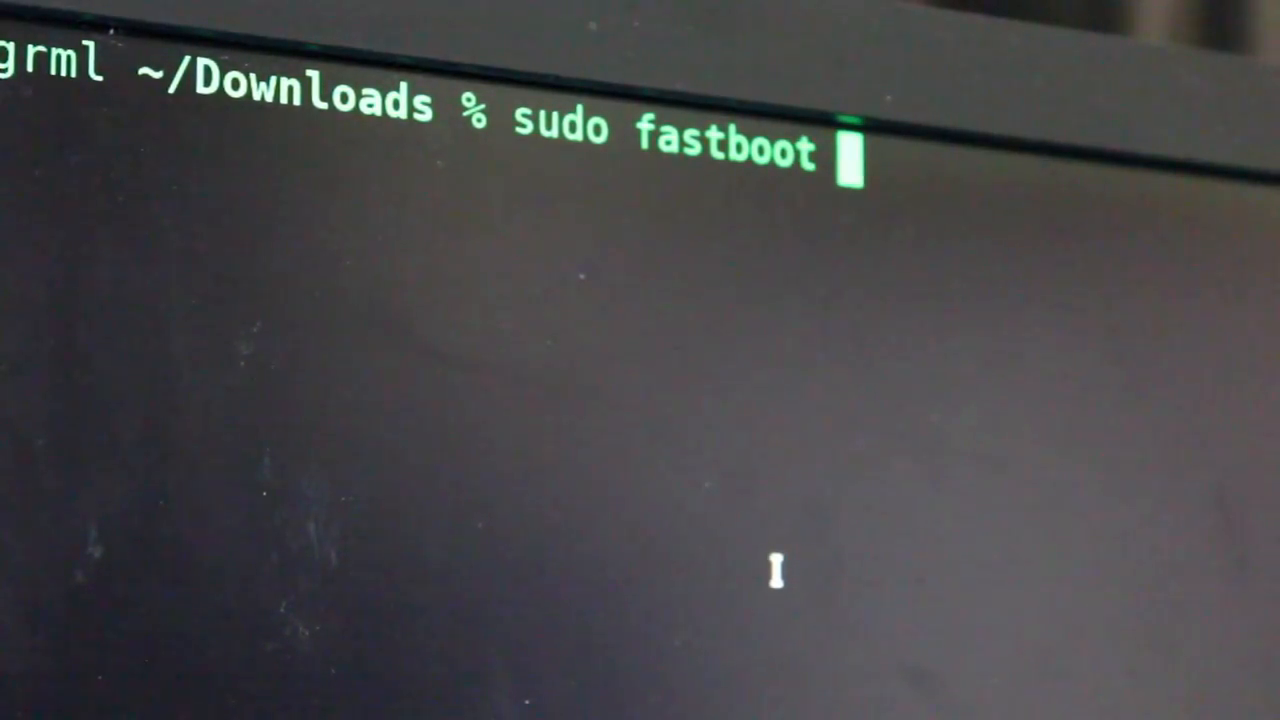
text(device)
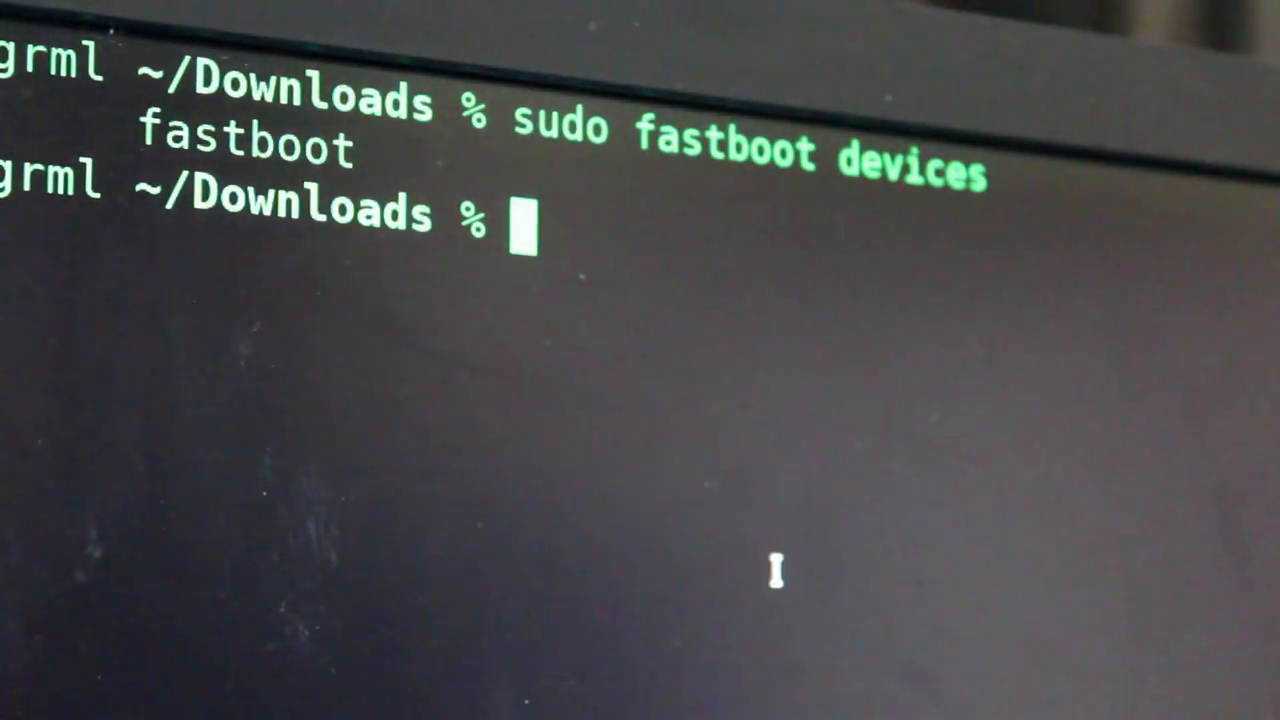
text(sudo fast)
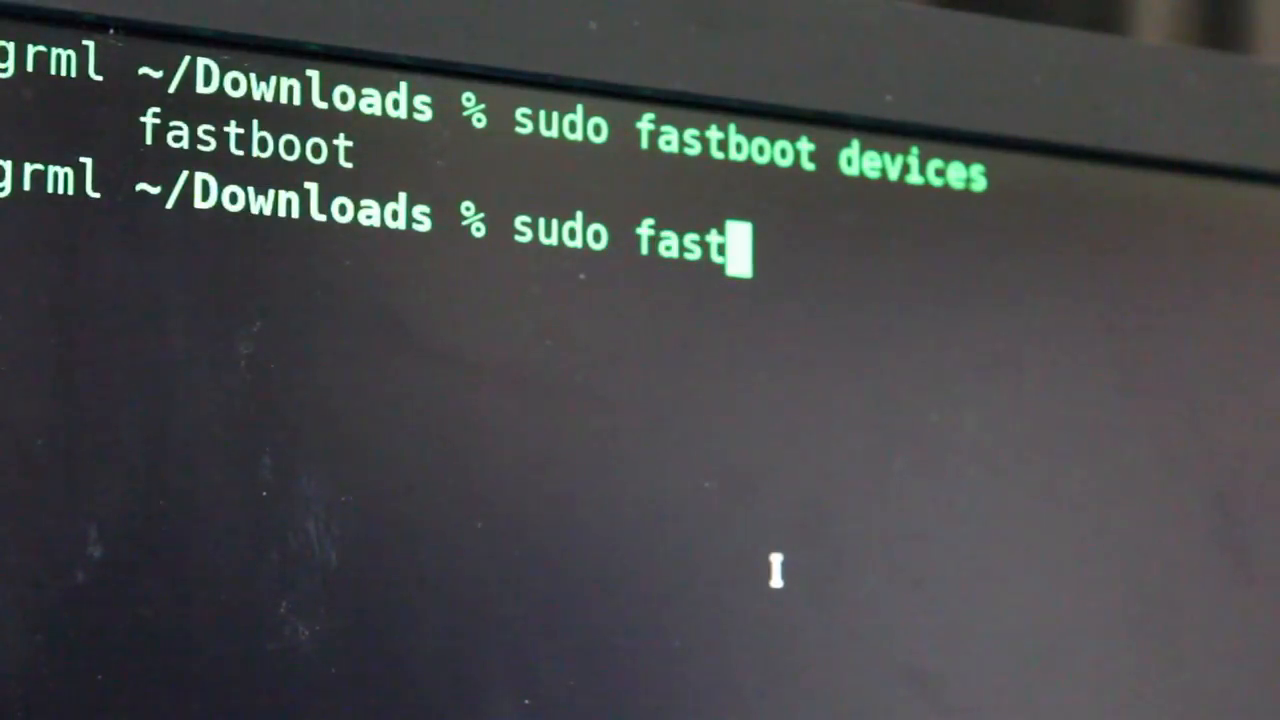
text(boot)
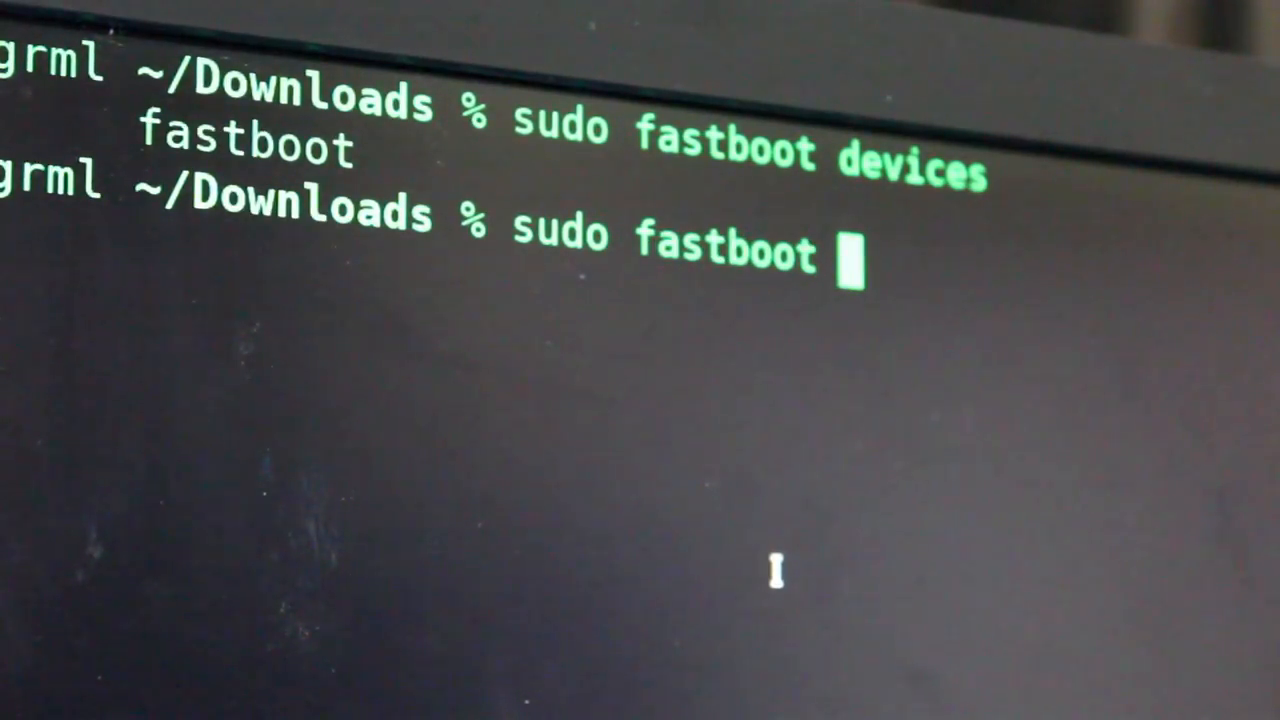